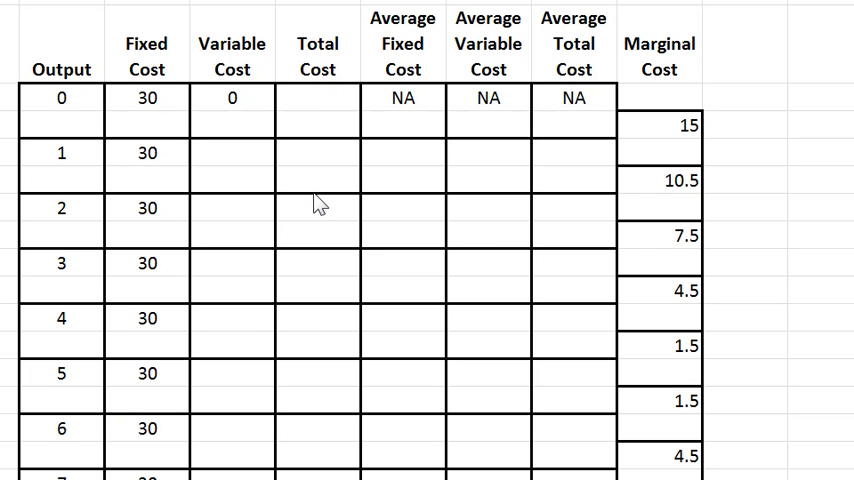
{"action": "mouse_move", "coordinate": [283, 246]}
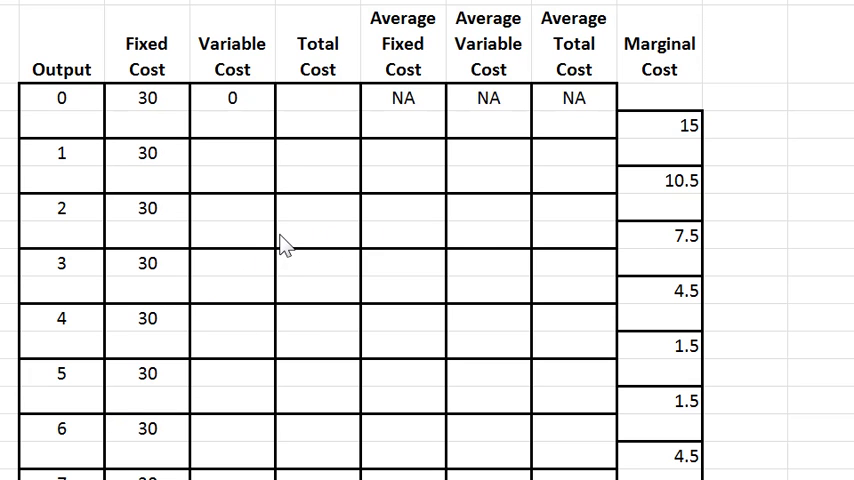
{"action": "mouse_move", "coordinate": [322, 200]}
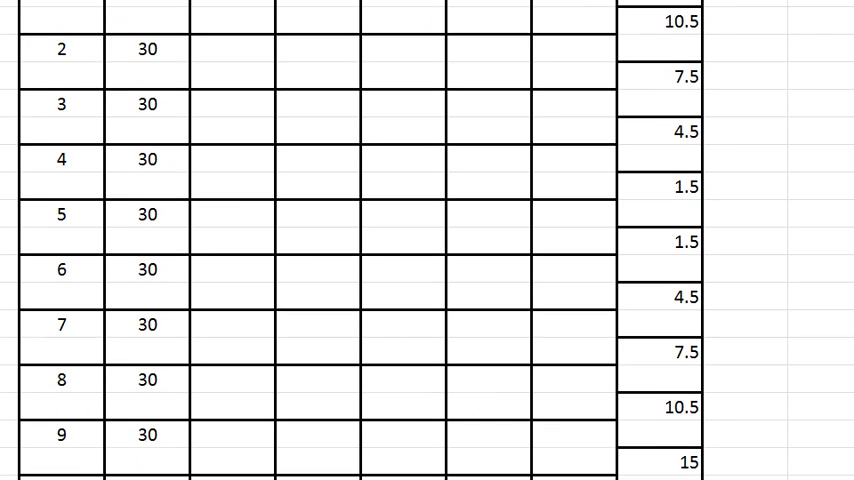
Enter 30 as the total cost for output 0.
{"action": "scroll", "scroll_direction": "down", "scroll_amount": 3}
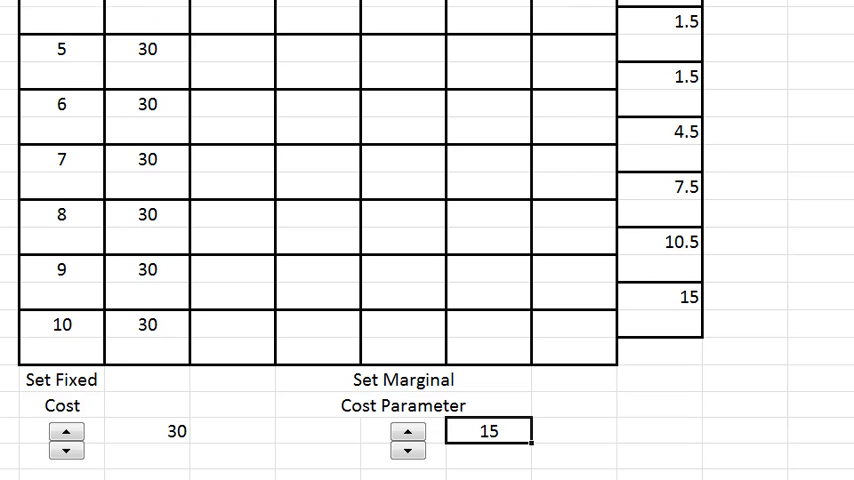
{"action": "scroll", "scroll_direction": "up", "scroll_amount": 3}
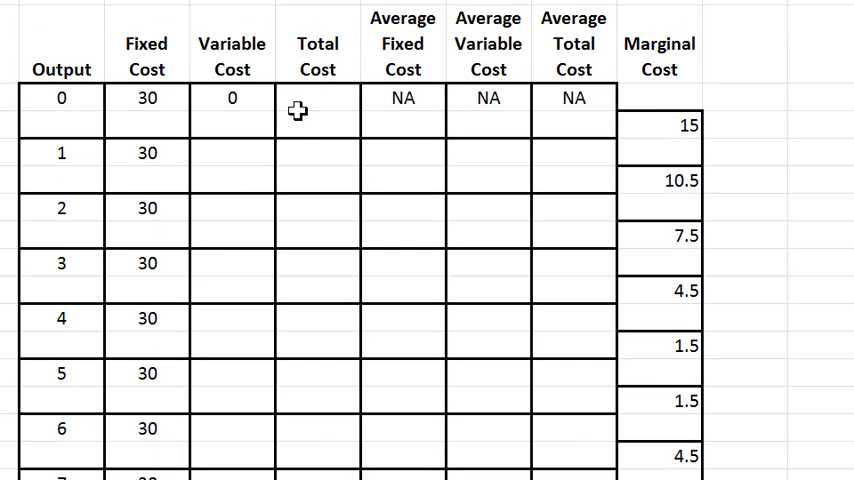
{"action": "left_click", "coordinate": [317, 98]}
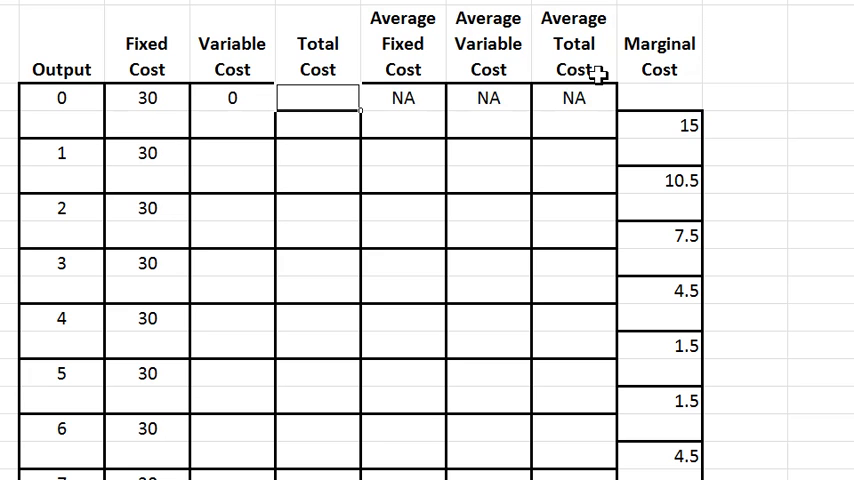
{"action": "mouse_move", "coordinate": [600, 80]}
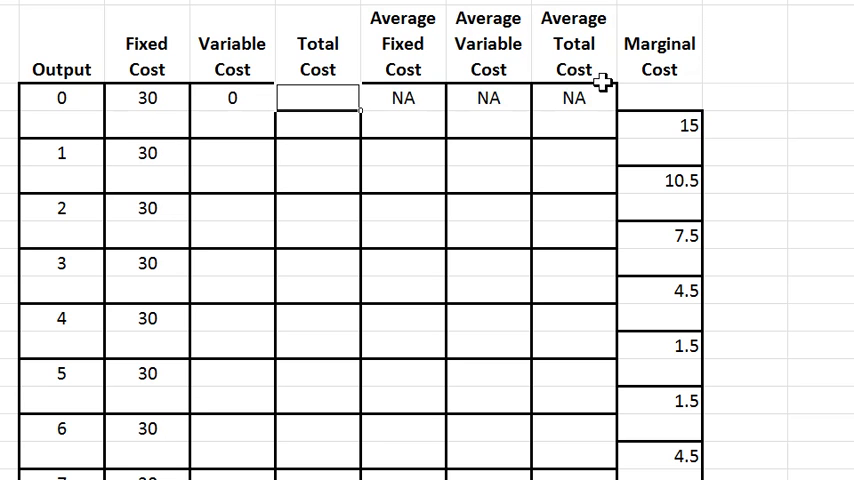
{"action": "type", "text": "30"}
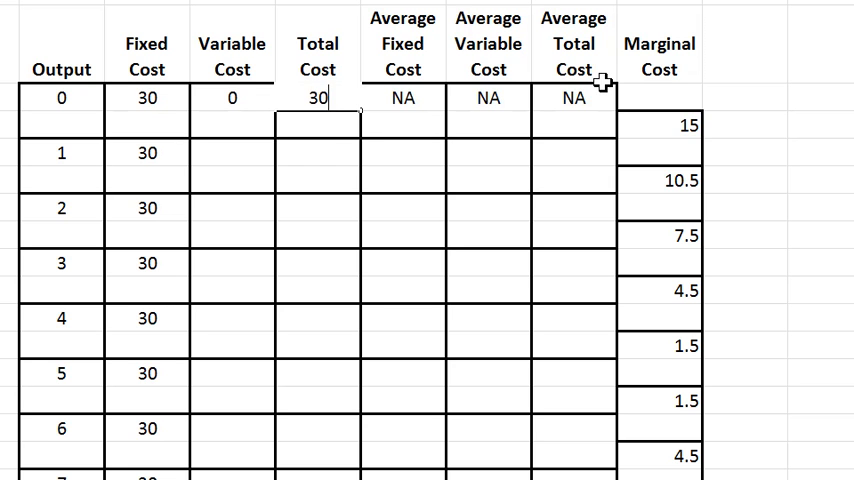
{"action": "key", "text": "enter"}
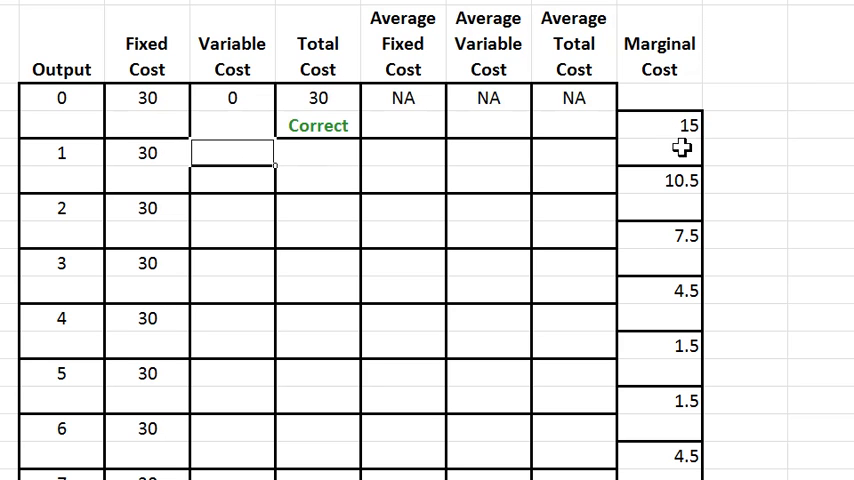
{"action": "mouse_move", "coordinate": [607, 227]}
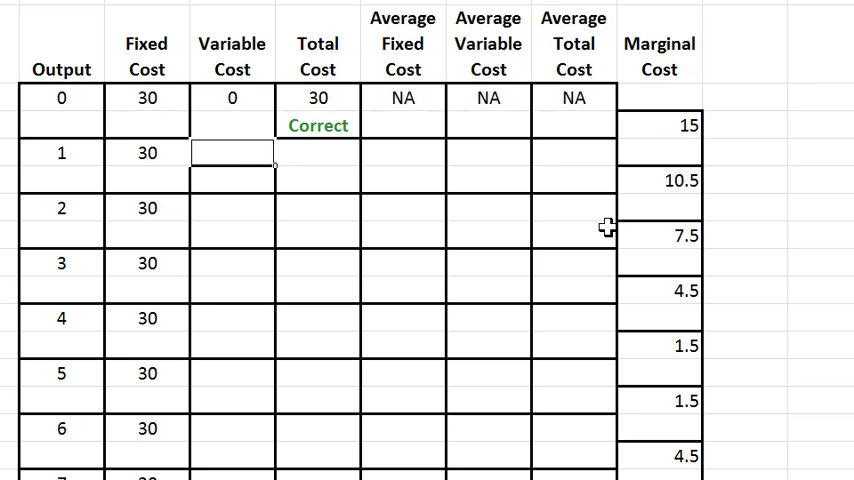
Fill output 1's row: variable 15, total 45, AFC 30, AVC 15, ATC 45.
{"action": "type", "text": "15"}
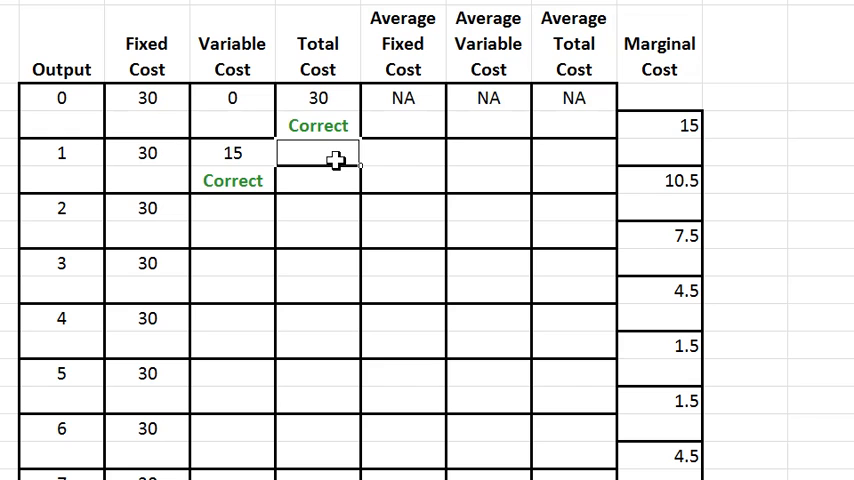
{"action": "type", "text": "45"}
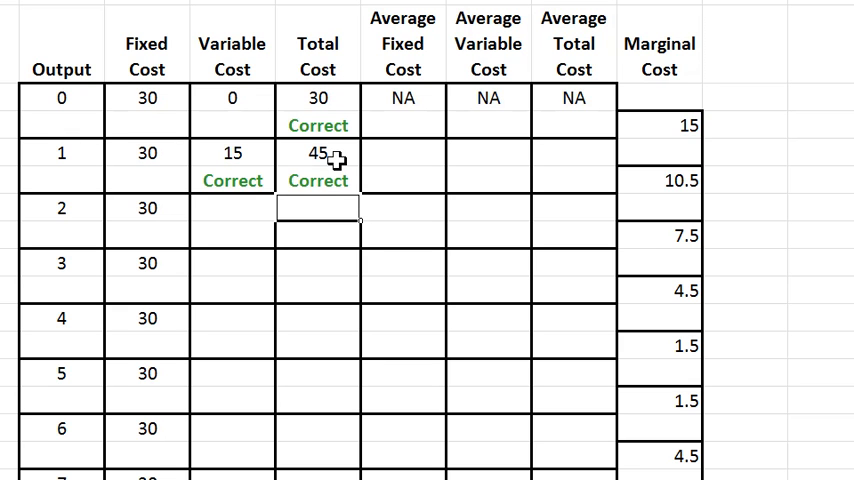
{"action": "mouse_move", "coordinate": [401, 154]}
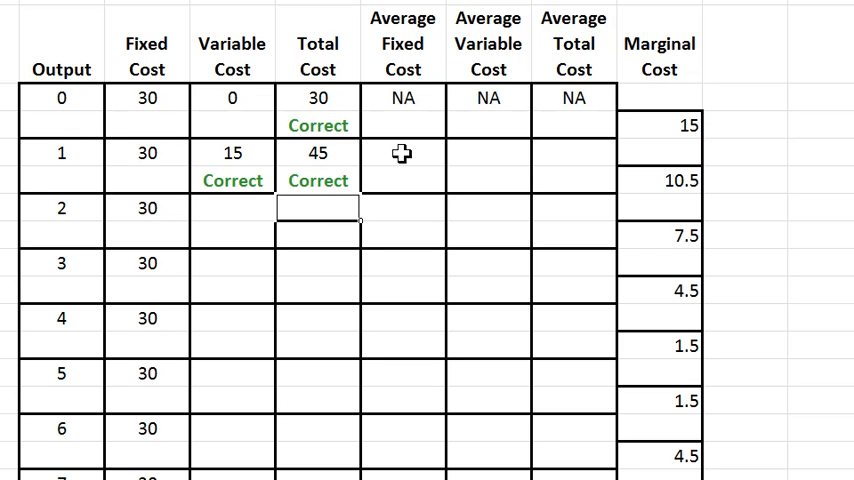
{"action": "left_click", "coordinate": [402, 154]}
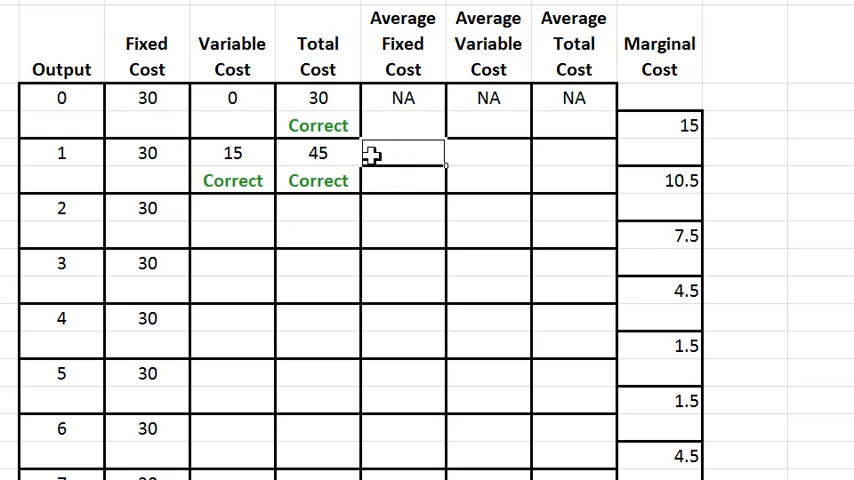
{"action": "type", "text": "30"}
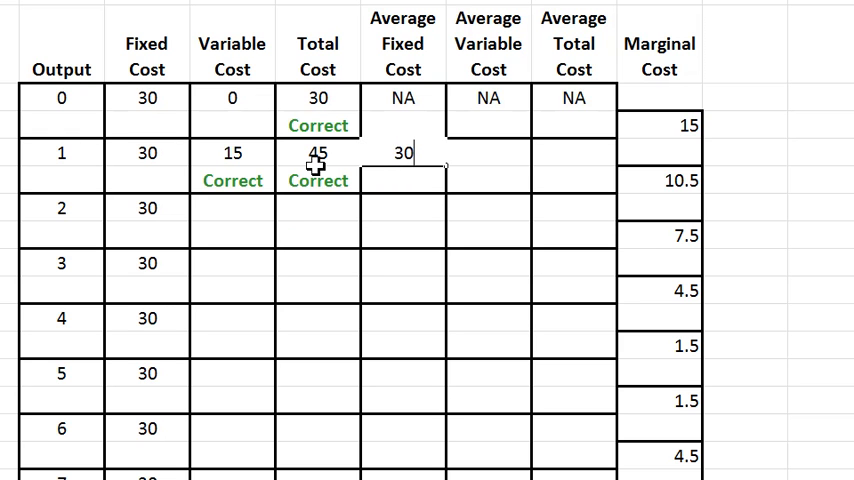
{"action": "key", "text": "enter"}
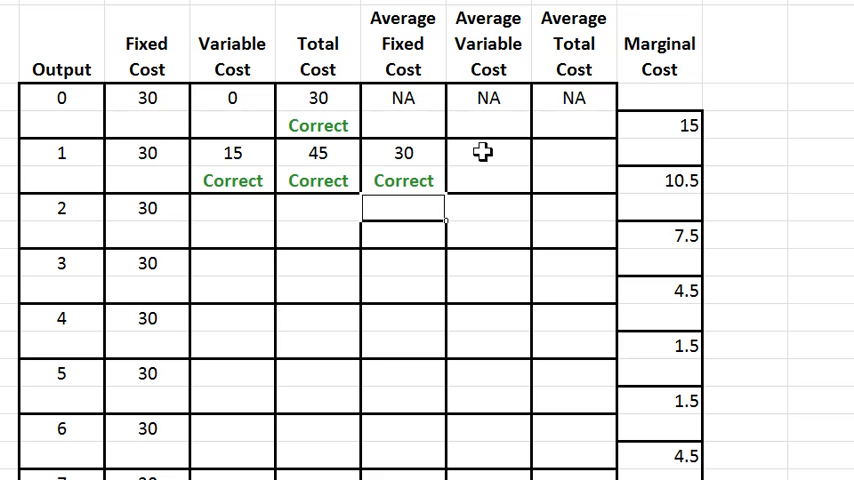
{"action": "left_click", "coordinate": [488, 166]}
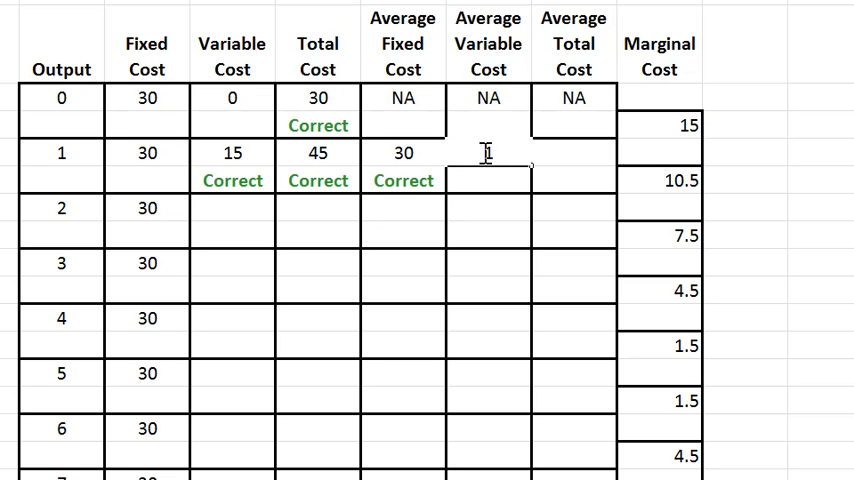
{"action": "type", "text": "15"}
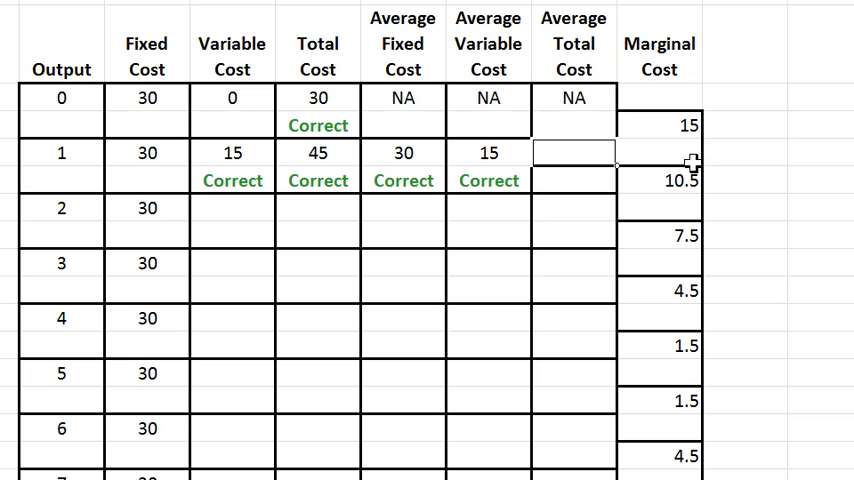
{"action": "type", "text": "45"}
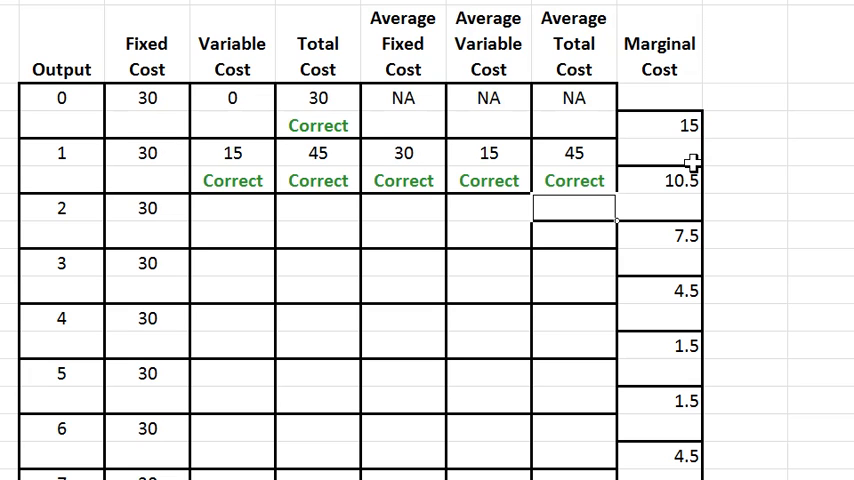
{"action": "mouse_move", "coordinate": [799, 219]}
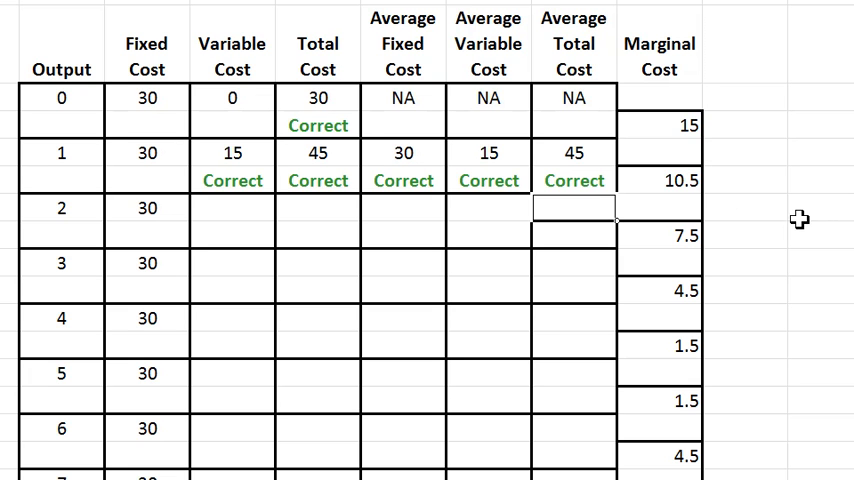
{"action": "mouse_move", "coordinate": [730, 218]}
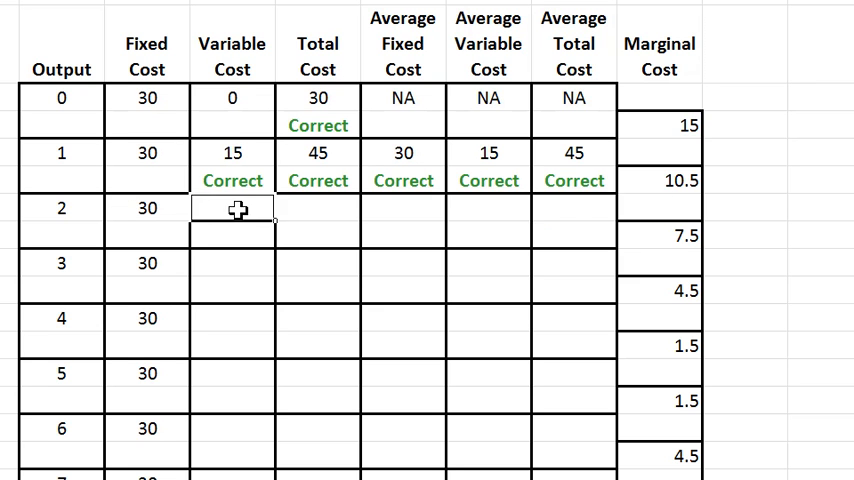
Enter output 2's variable cost as 25.5 and total cost as 55.5.
{"action": "type", "text": "2"}
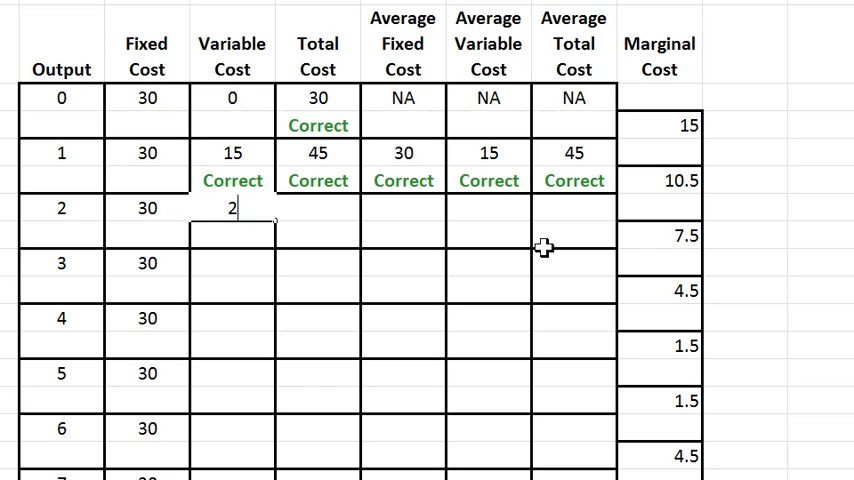
{"action": "type", "text": "5.5"}
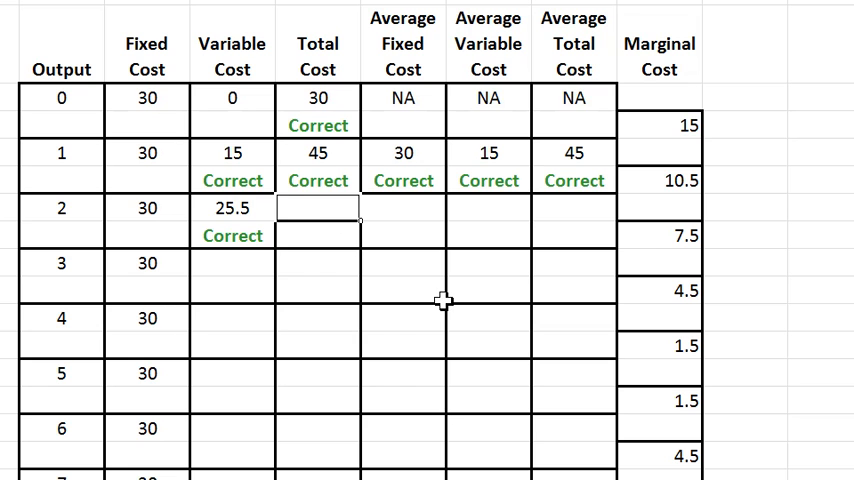
{"action": "type", "text": "55.5"}
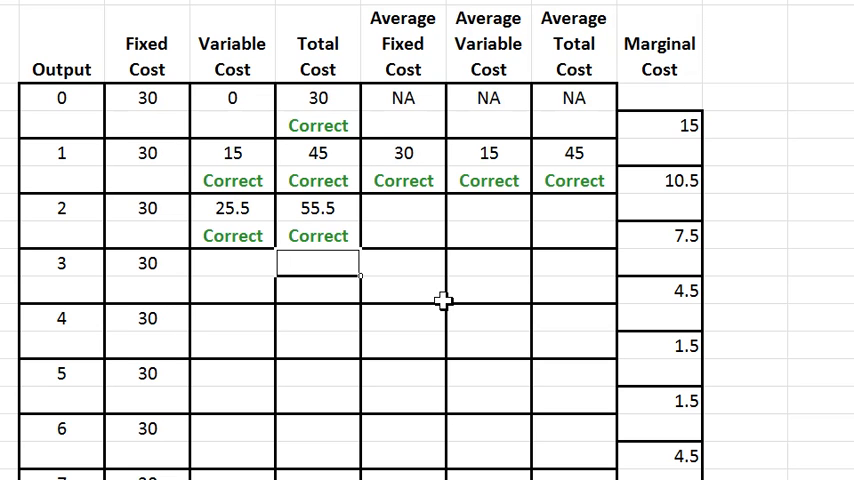
{"action": "left_click", "coordinate": [403, 222]}
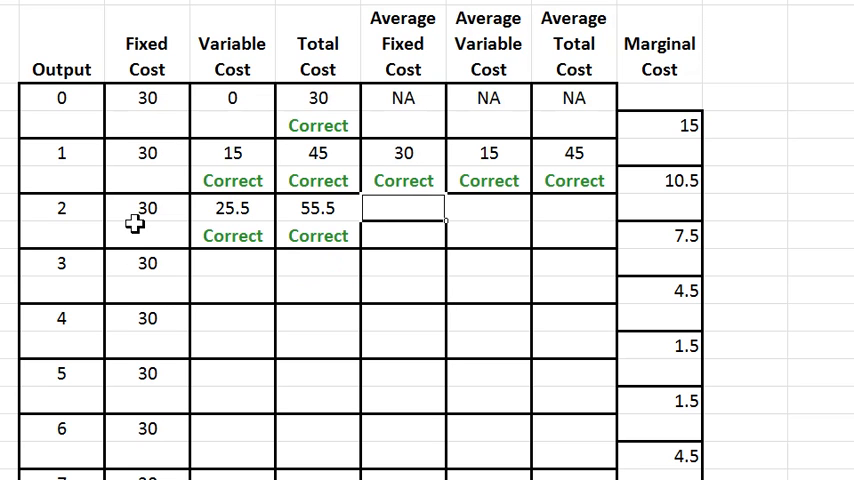
{"action": "mouse_move", "coordinate": [515, 310]}
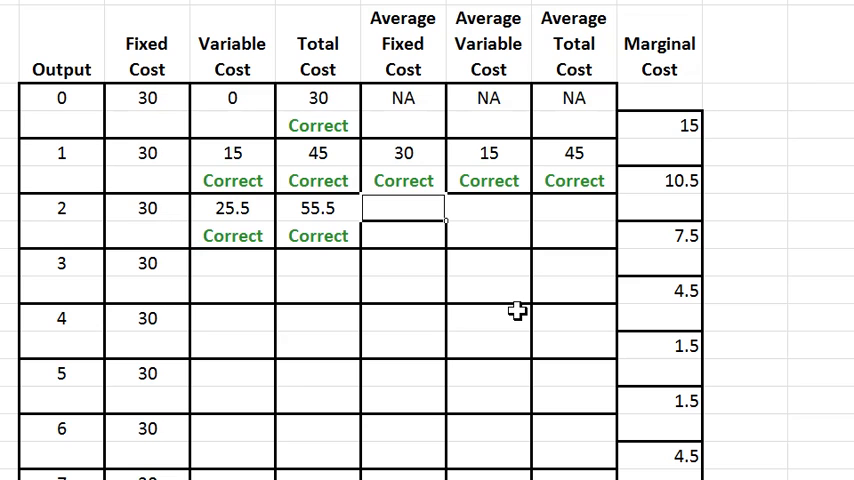
Enter output 2's AFC as 15, AVC via a =25… formula (12.75), and start its ATC.
{"action": "type", "text": "15"}
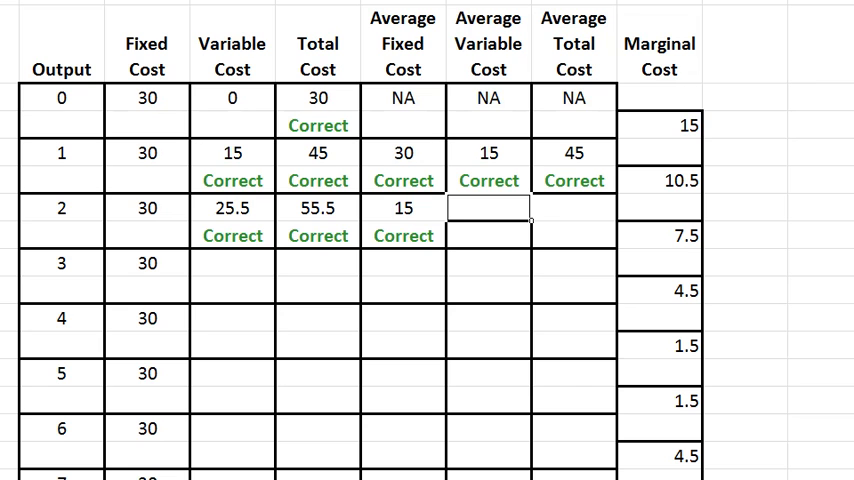
{"action": "type", "text": "=25"}
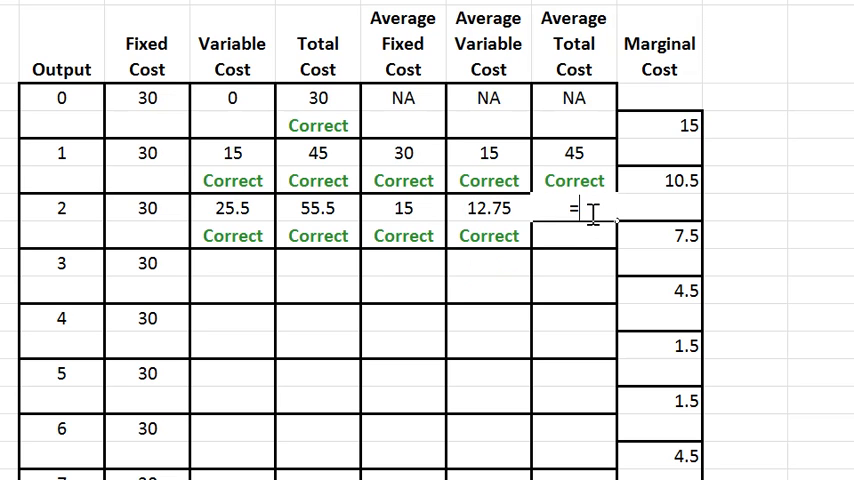
{"action": "type", "text": "55"}
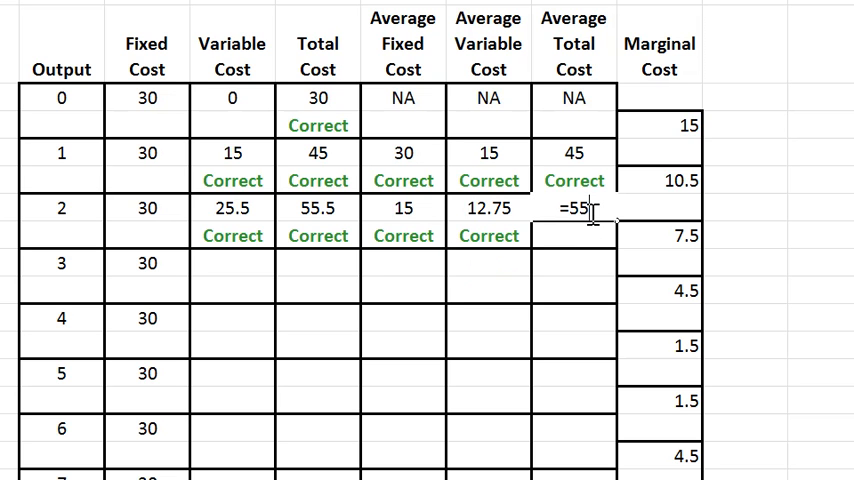